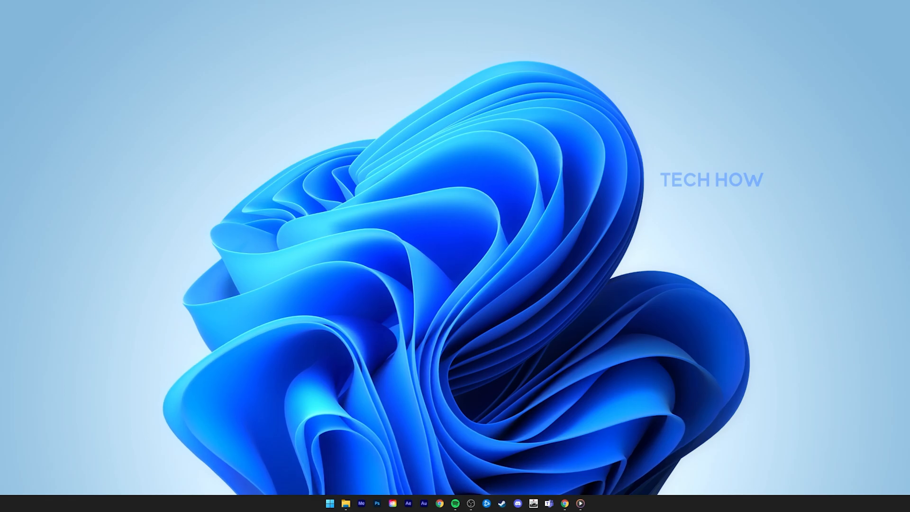
Bring up the Game Bar overlay over the desktop with Win+G.
key("Win+G")
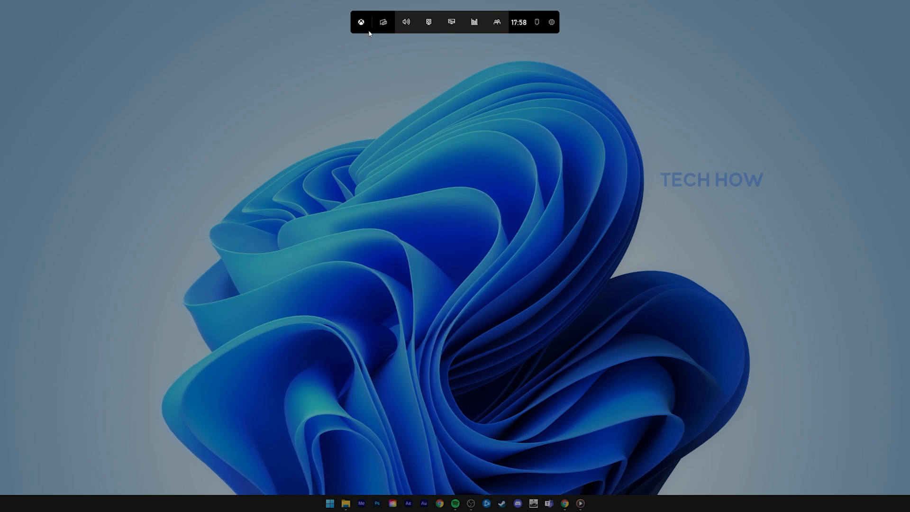
mouse_move(551, 23)
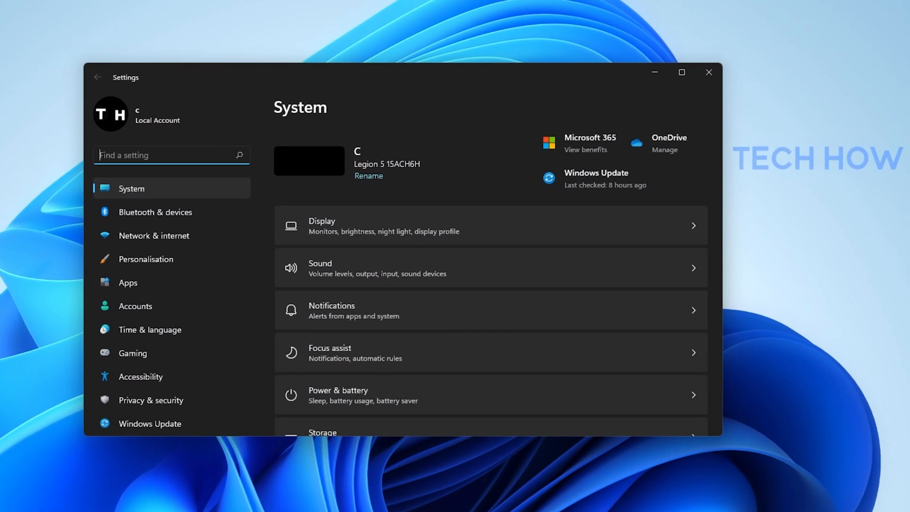
Go to the Gaming section of Windows Settings to check the Game Mode toggle is On.
left_click(133, 352)
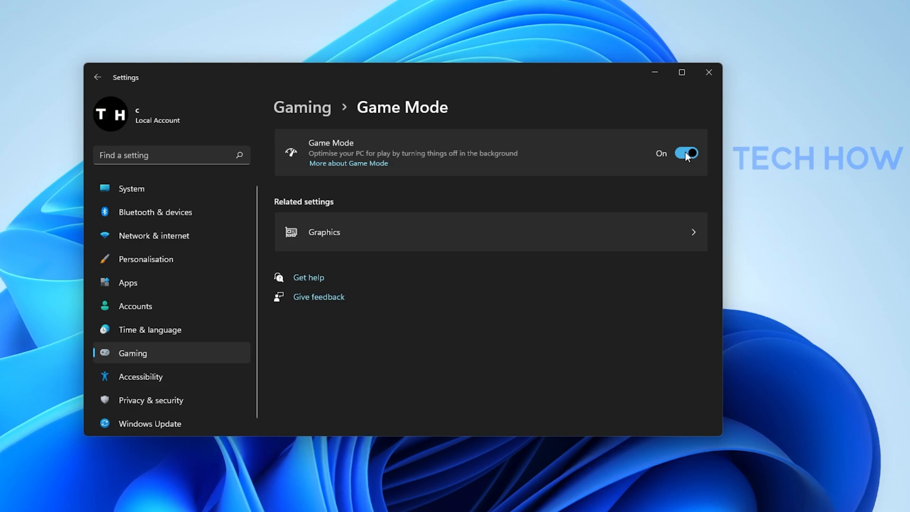
mouse_move(710, 74)
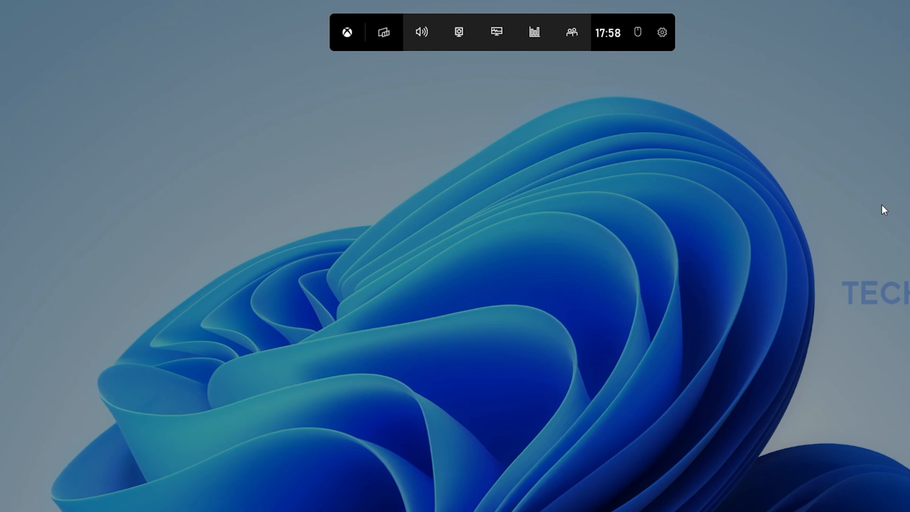
mouse_move(385, 32)
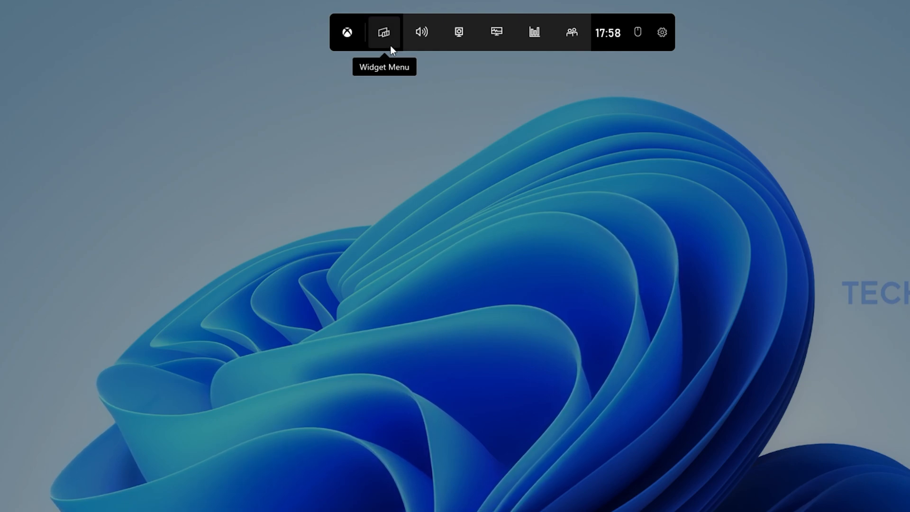
mouse_move(503, 34)
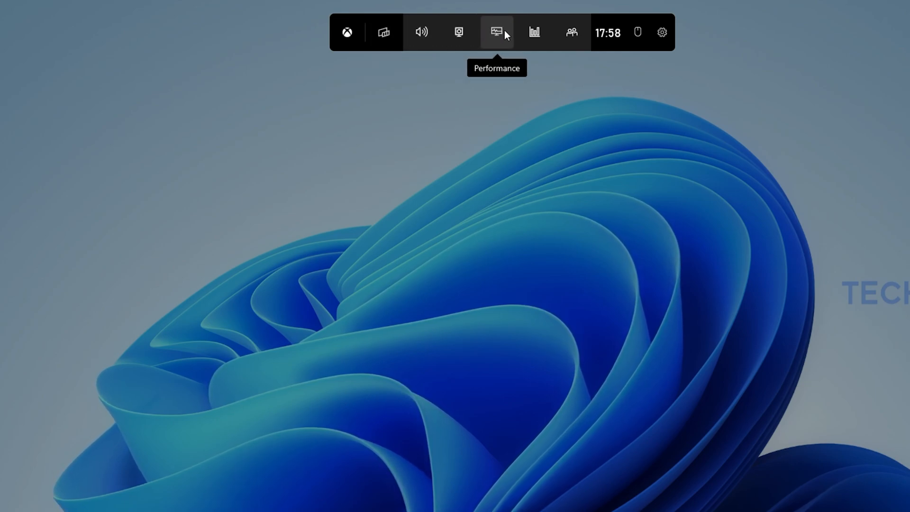
mouse_move(584, 42)
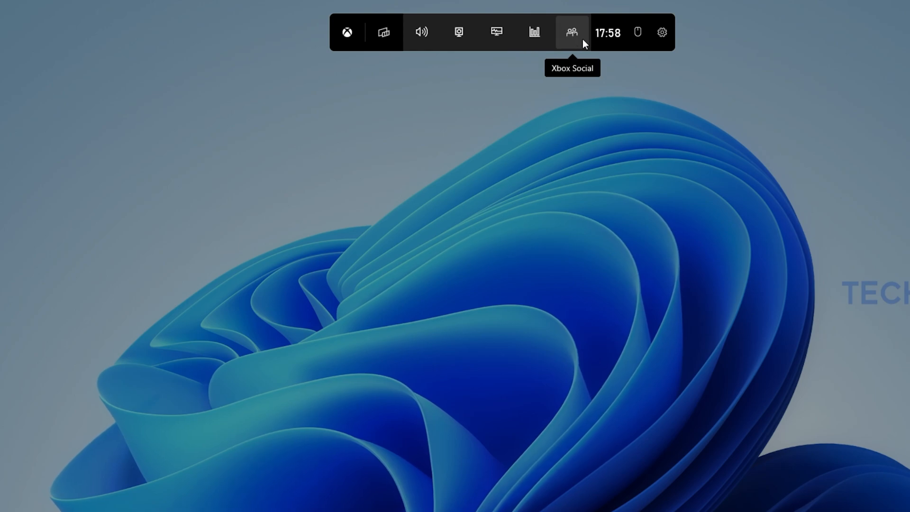
Show the Xbox Social friends list and bring up a player's action menu.
left_click(572, 32)
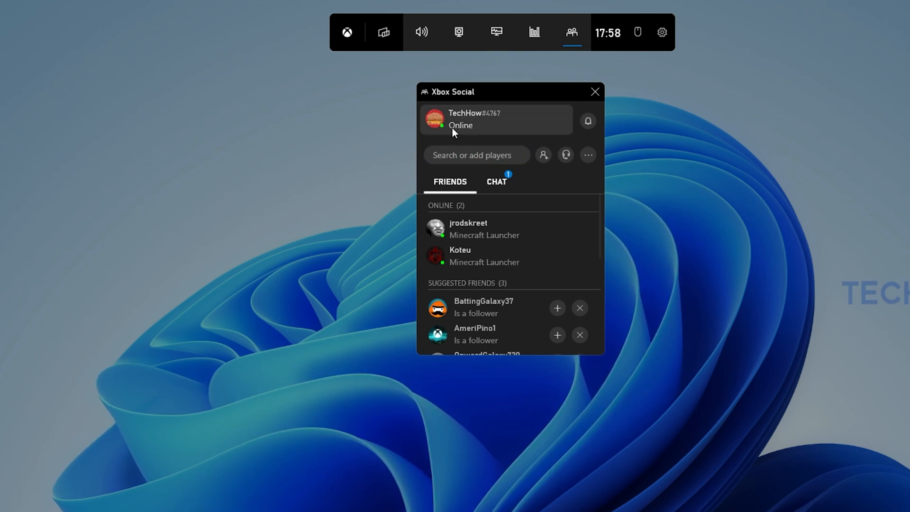
left_click(476, 156)
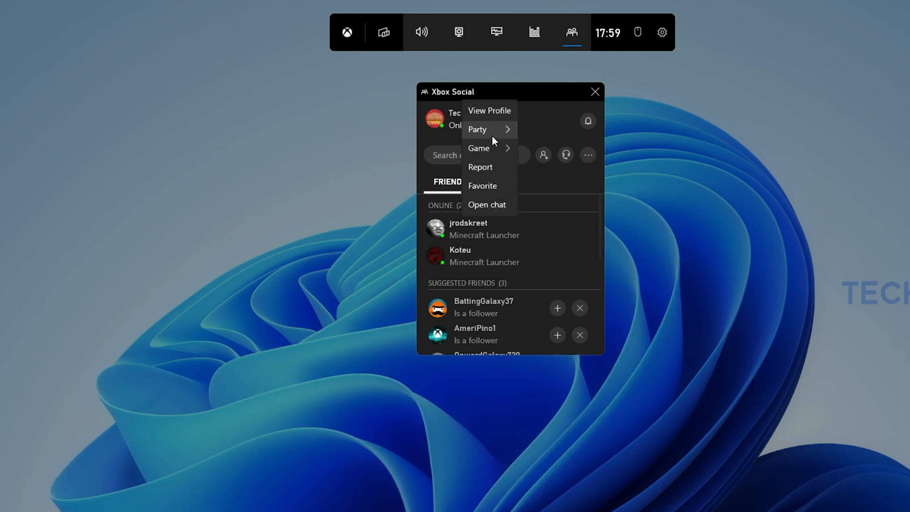
mouse_move(483, 133)
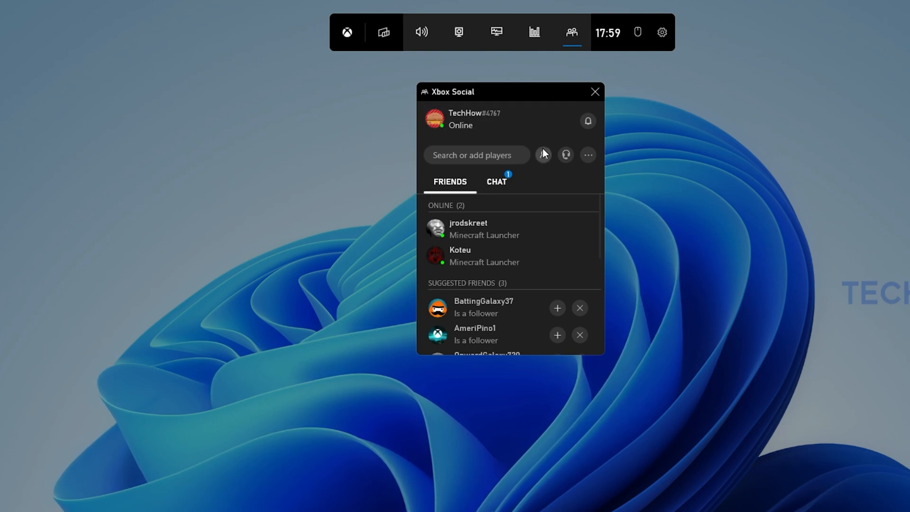
Go to Find Friends, listing Xbox plus unlinked Steam and Facebook accounts.
left_click(544, 156)
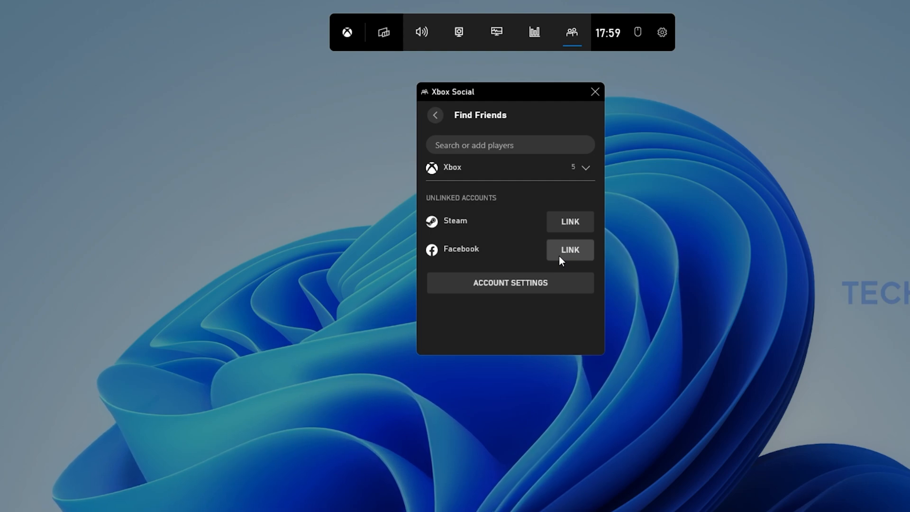
mouse_move(561, 90)
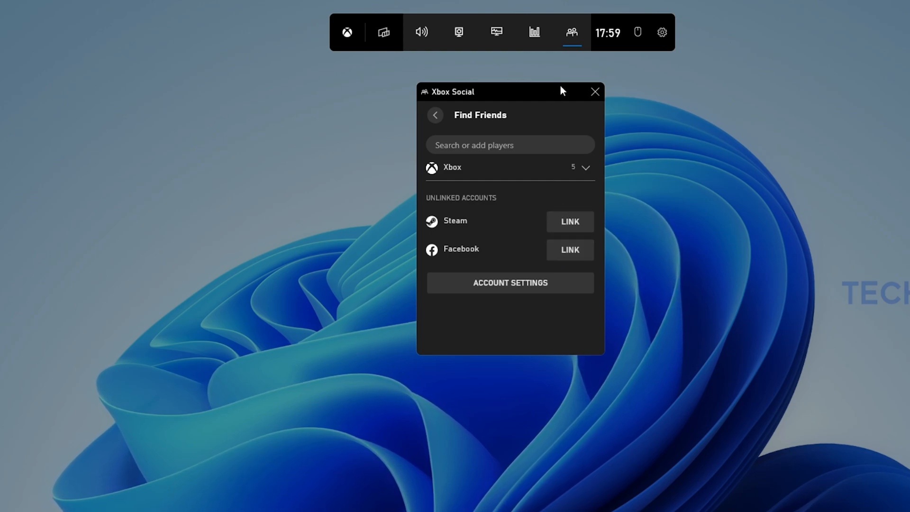
Show the Game Bar Notifications settings, where only party or multiplayer invites are enabled.
left_click(661, 32)
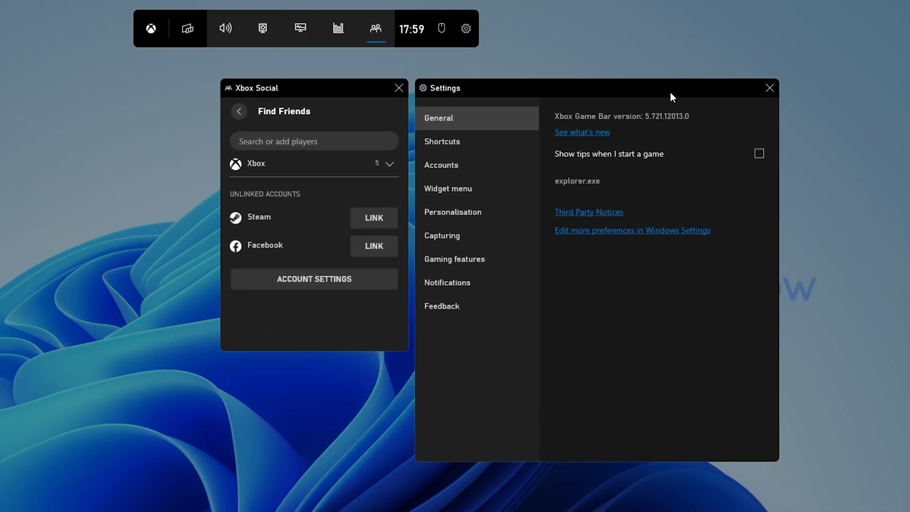
left_click(447, 283)
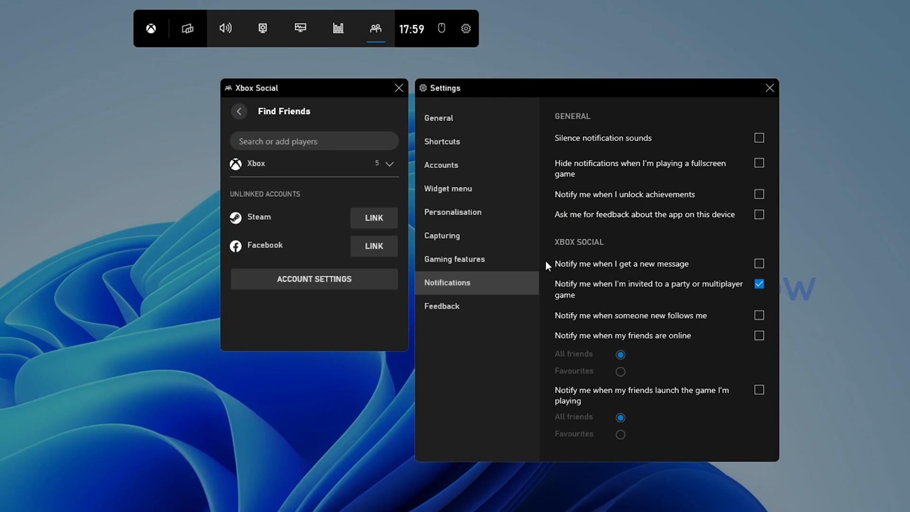
mouse_move(585, 248)
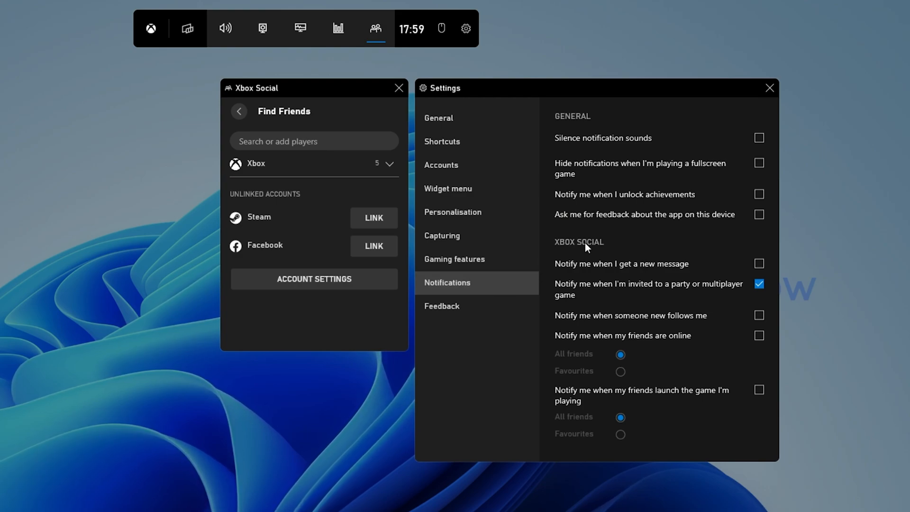
mouse_move(557, 273)
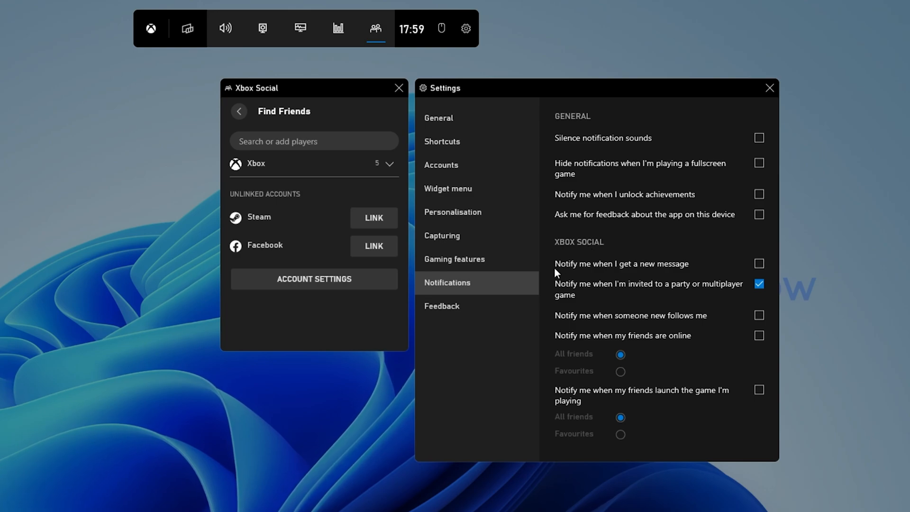
mouse_move(551, 383)
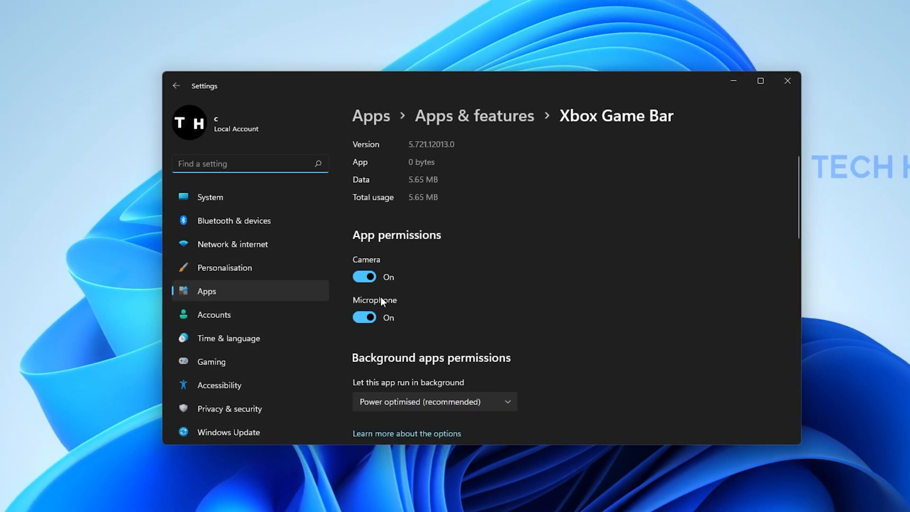
Review the Xbox Game Bar background permission and keep it at Power optimised (recommended).
scroll("down", 3)
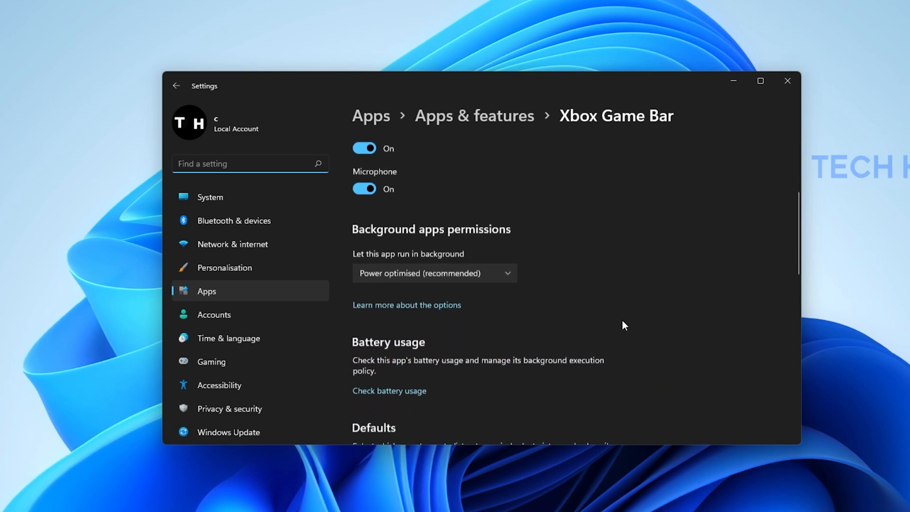
scroll("down", 3)
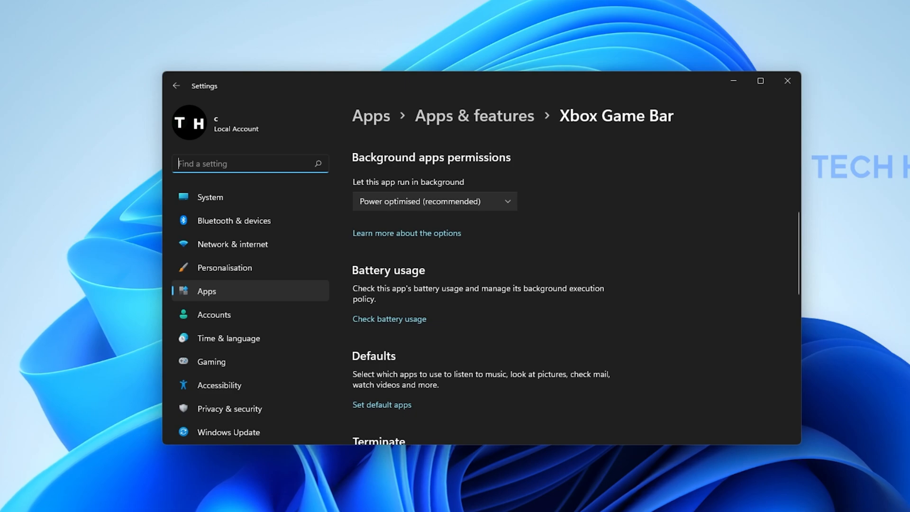
left_click(434, 201)
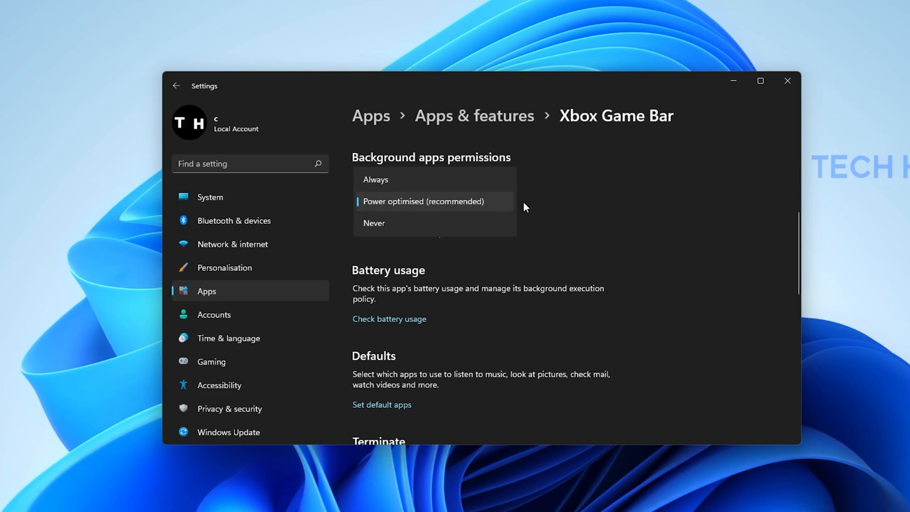
left_click(424, 201)
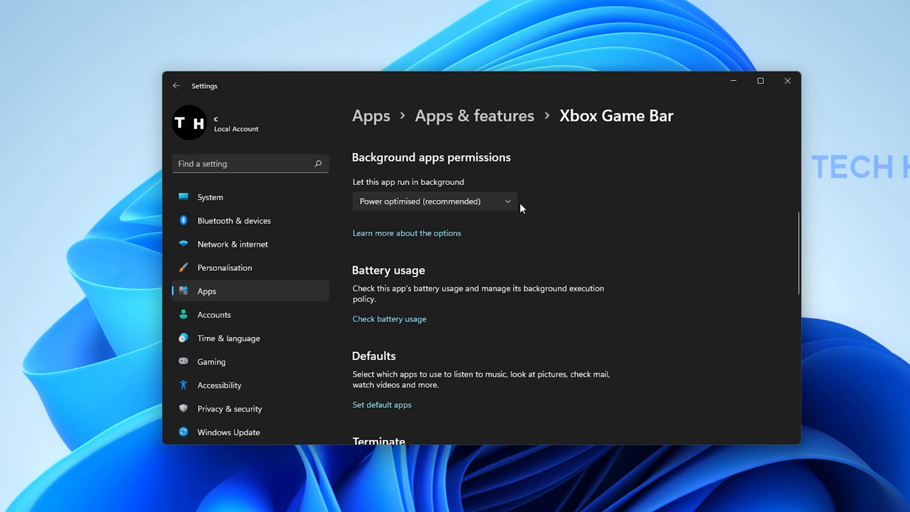
Repair the Xbox Game Bar app, then close Settings to return to the desktop.
scroll("down", 3)
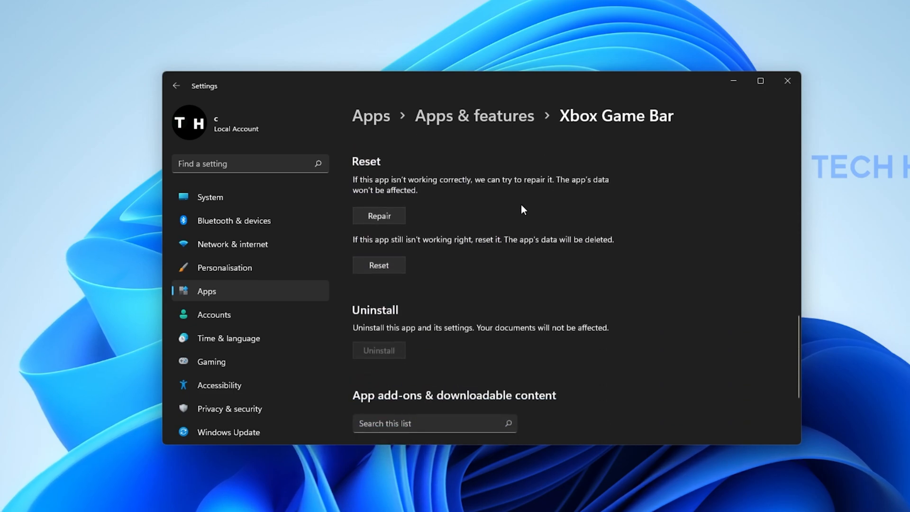
left_click(379, 215)
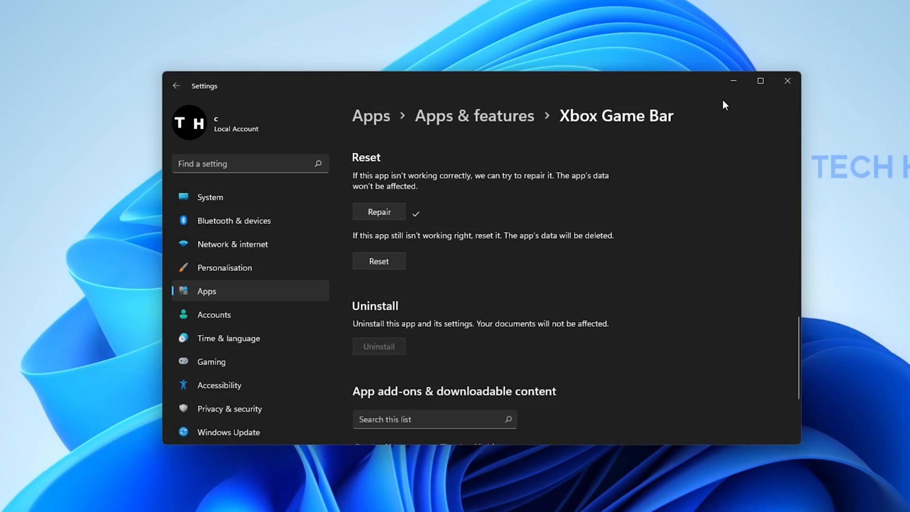
left_click(788, 80)
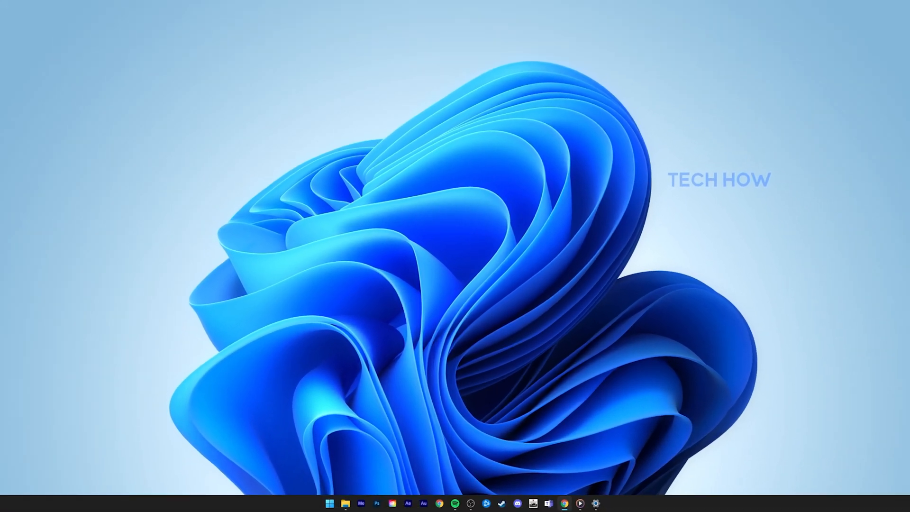